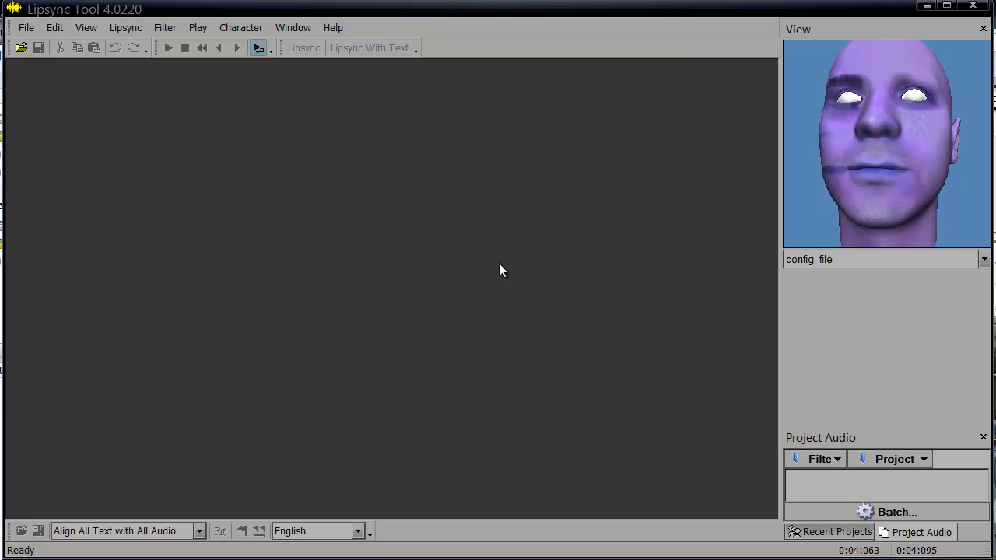
pyautogui.moveTo(144, 67)
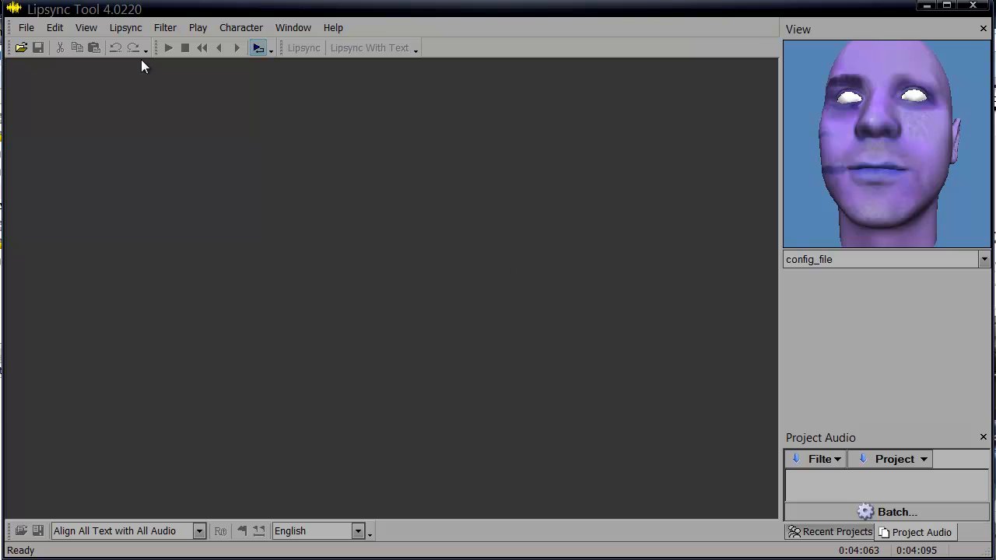
pyautogui.moveTo(26, 28)
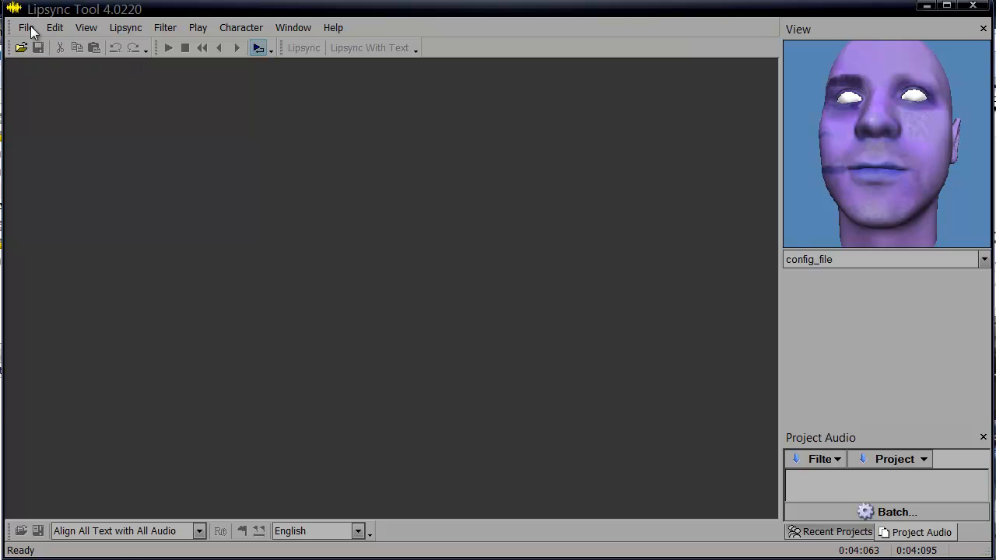
# Step: Load 001.mp3 from the mrk_vo folder via File > Open
pyautogui.click(21, 47)
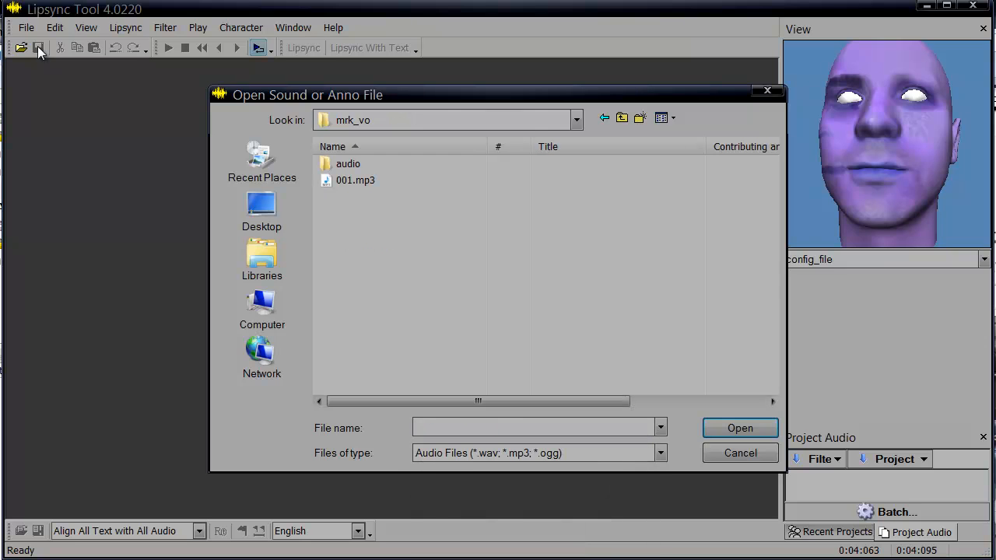
pyautogui.click(355, 180)
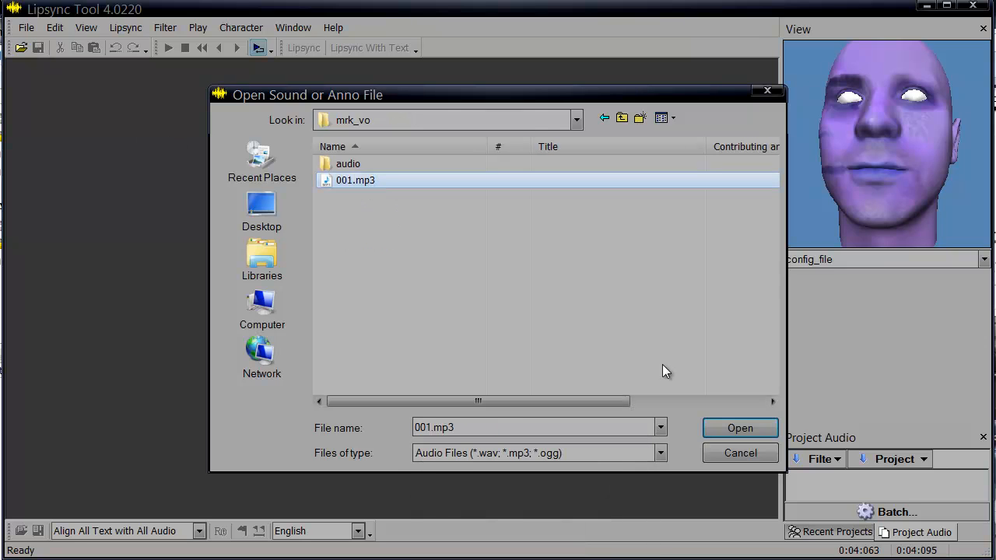
pyautogui.click(739, 428)
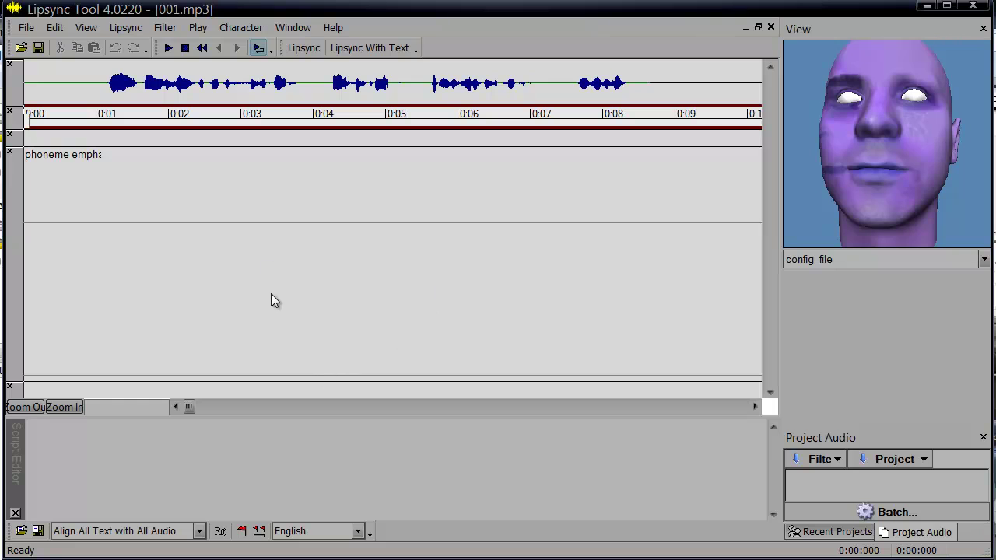
pyautogui.moveTo(304, 47)
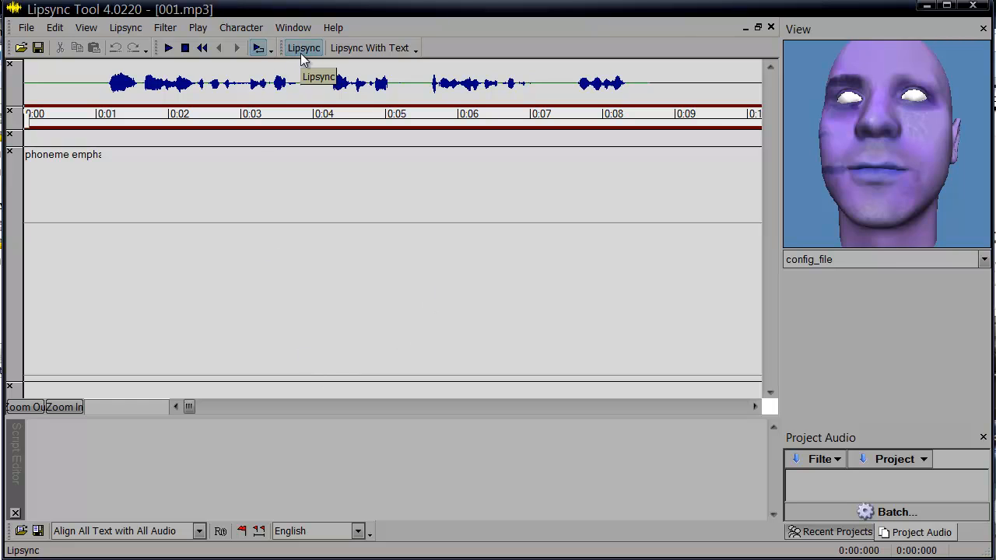
# Step: Auto-generate lipsync phonemes for 001.mp3, preview and stop playback
pyautogui.click(303, 47)
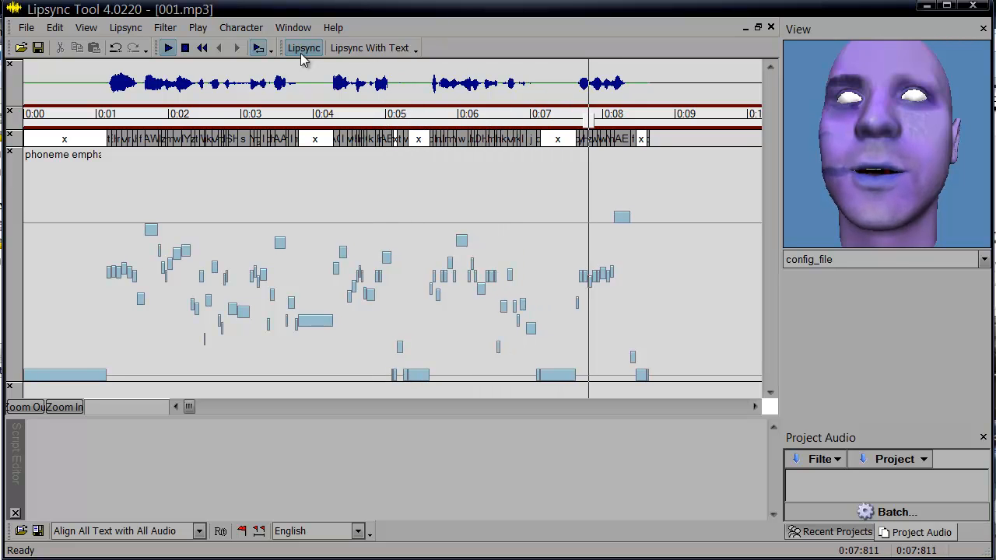
pyautogui.click(185, 48)
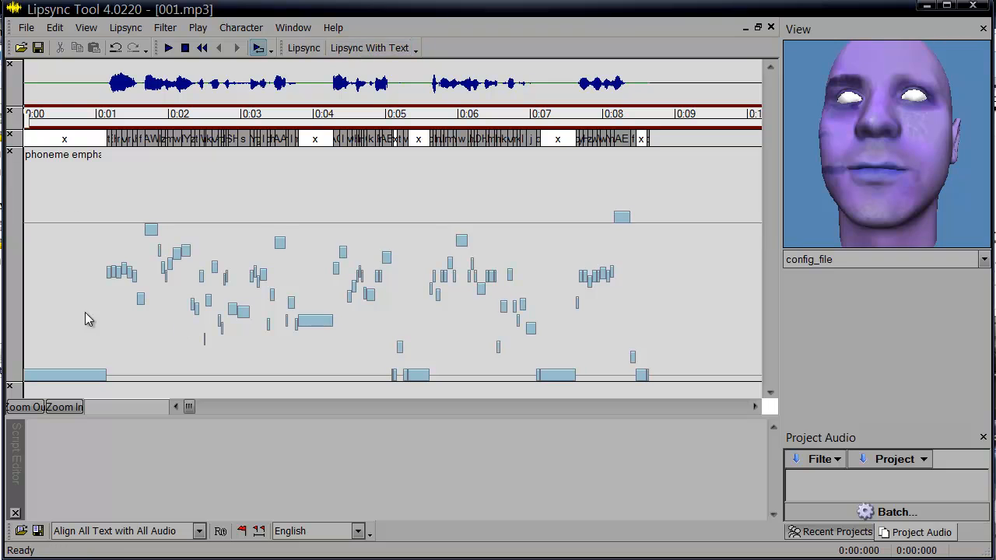
pyautogui.click(25, 27)
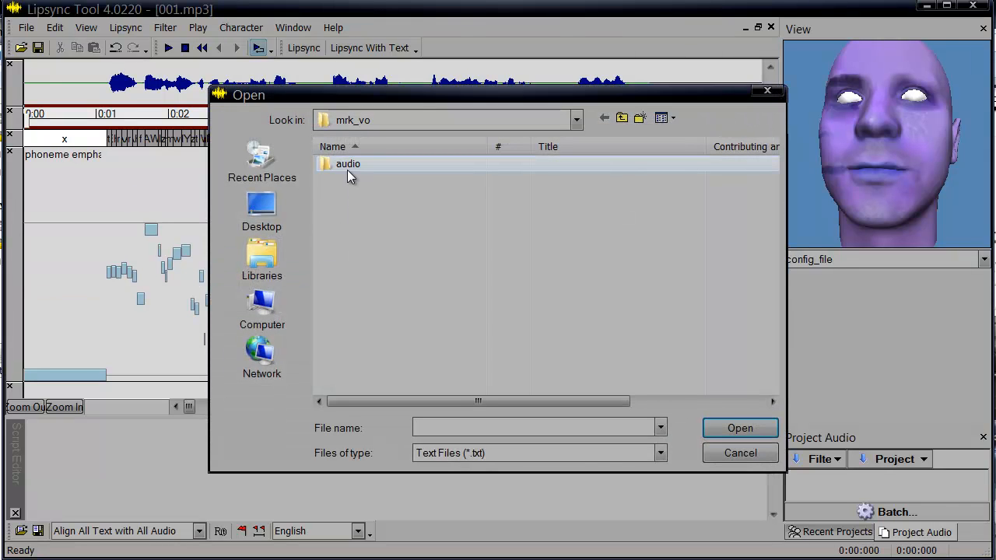
# Step: Load transcript 001.txt from the audio folder
pyautogui.doubleClick(348, 164)
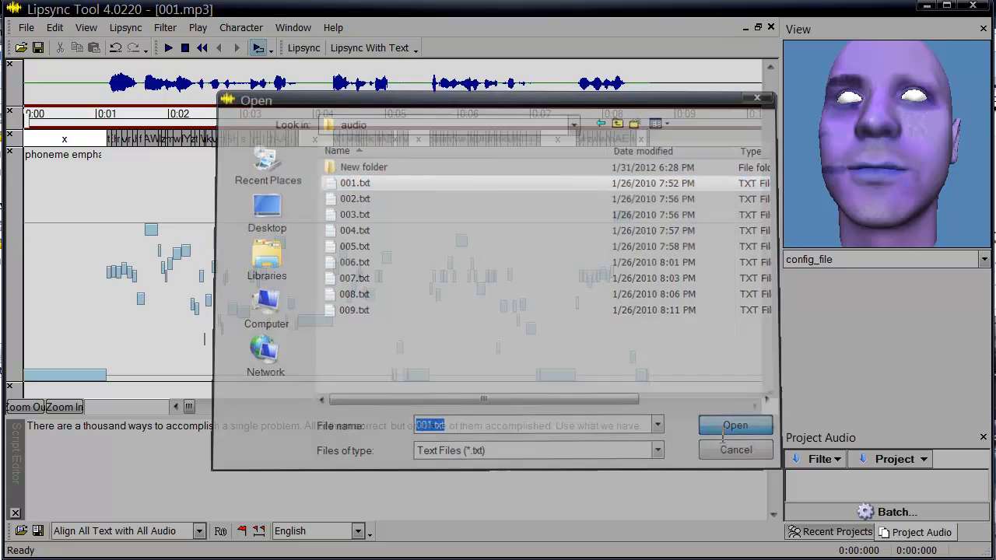
pyautogui.click(734, 425)
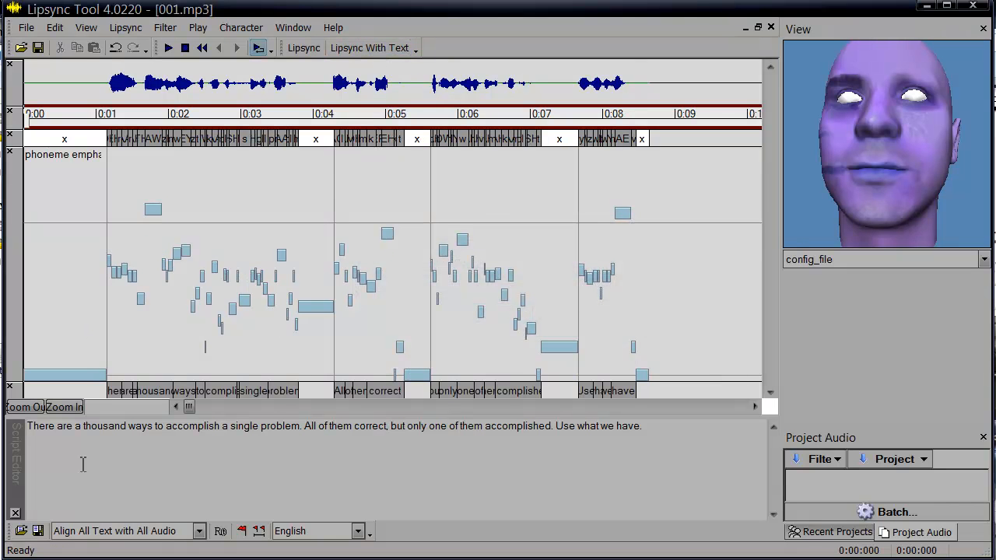
# Step: Zoom into the clip start and play back the aligned phonemes and words
pyautogui.click(64, 407)
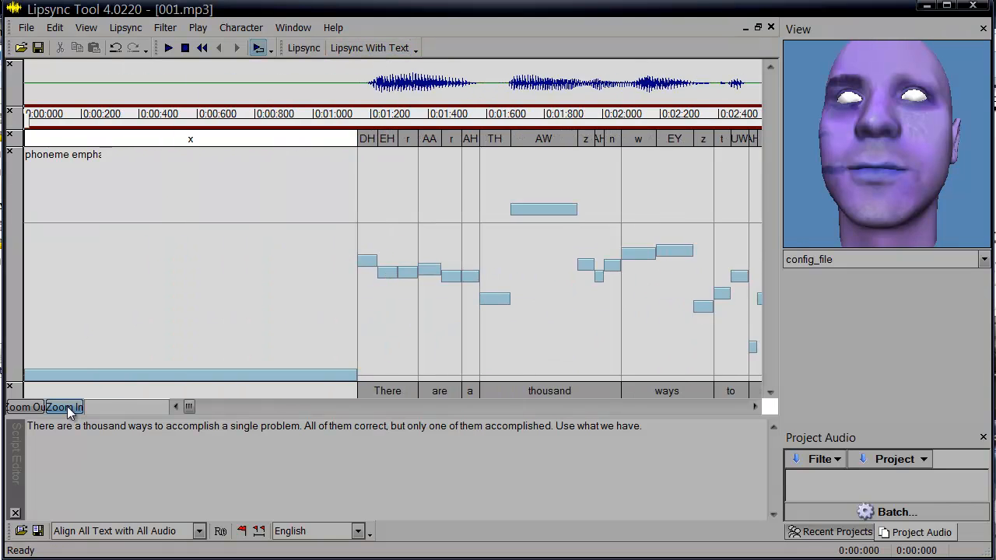
pyautogui.click(168, 48)
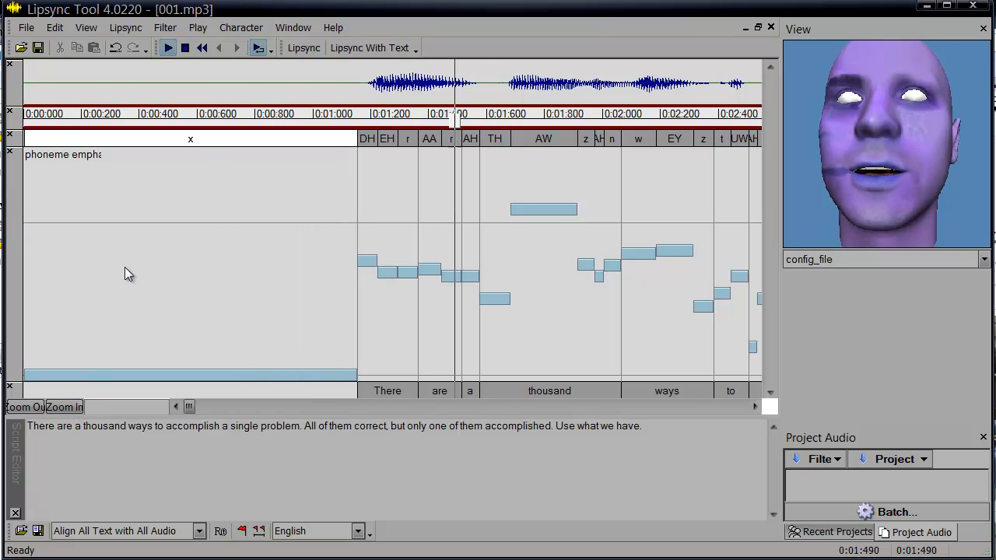